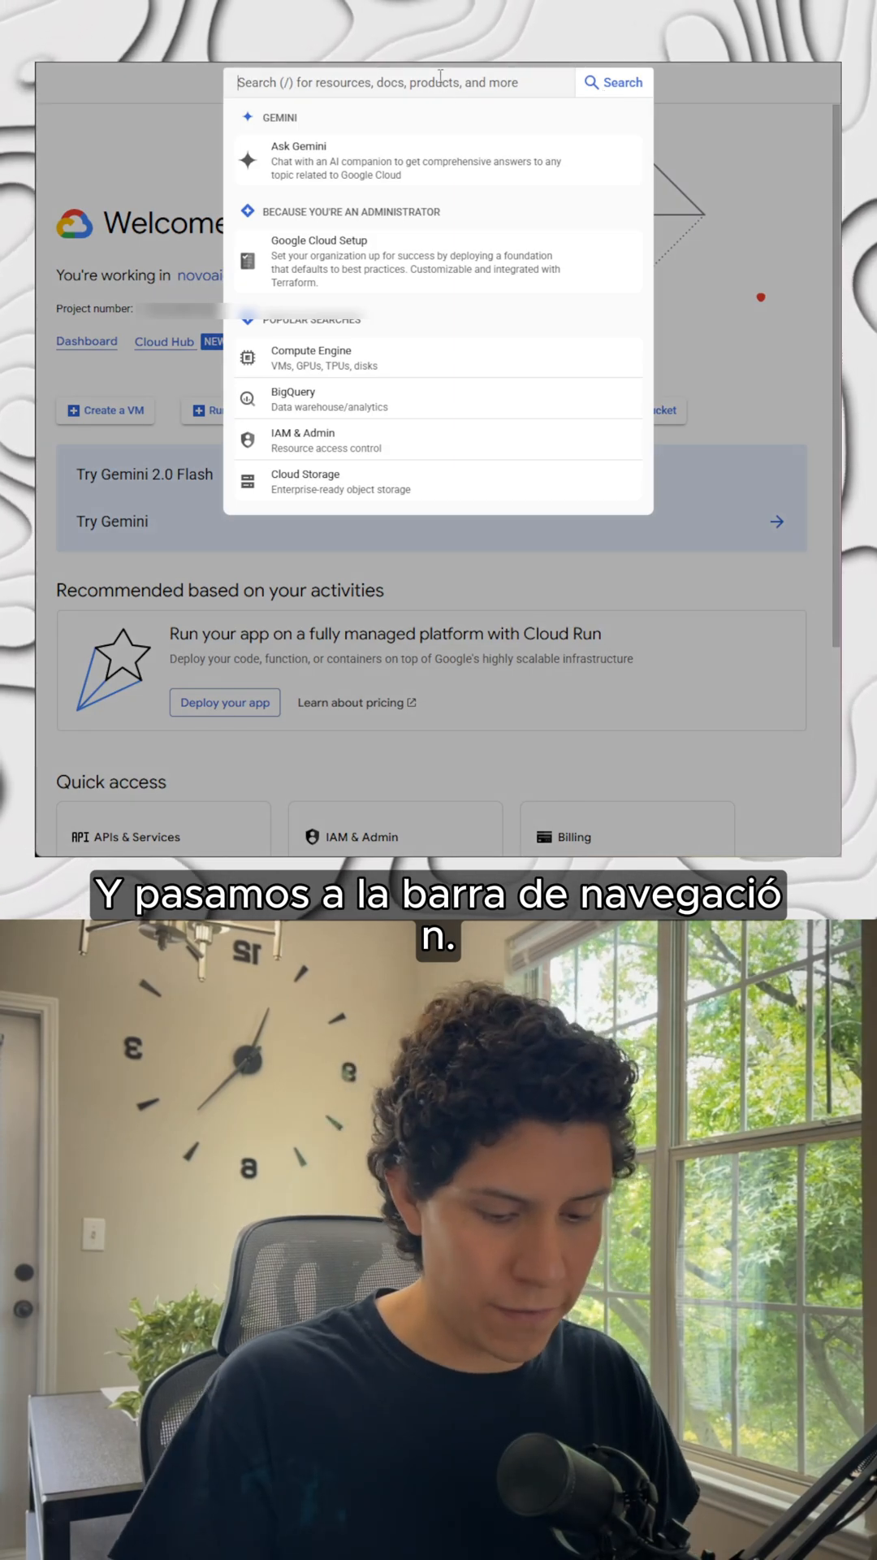
- Search the console for 'Compute Engine' to reach its overview
{"action": "type", "text": "COMP"}
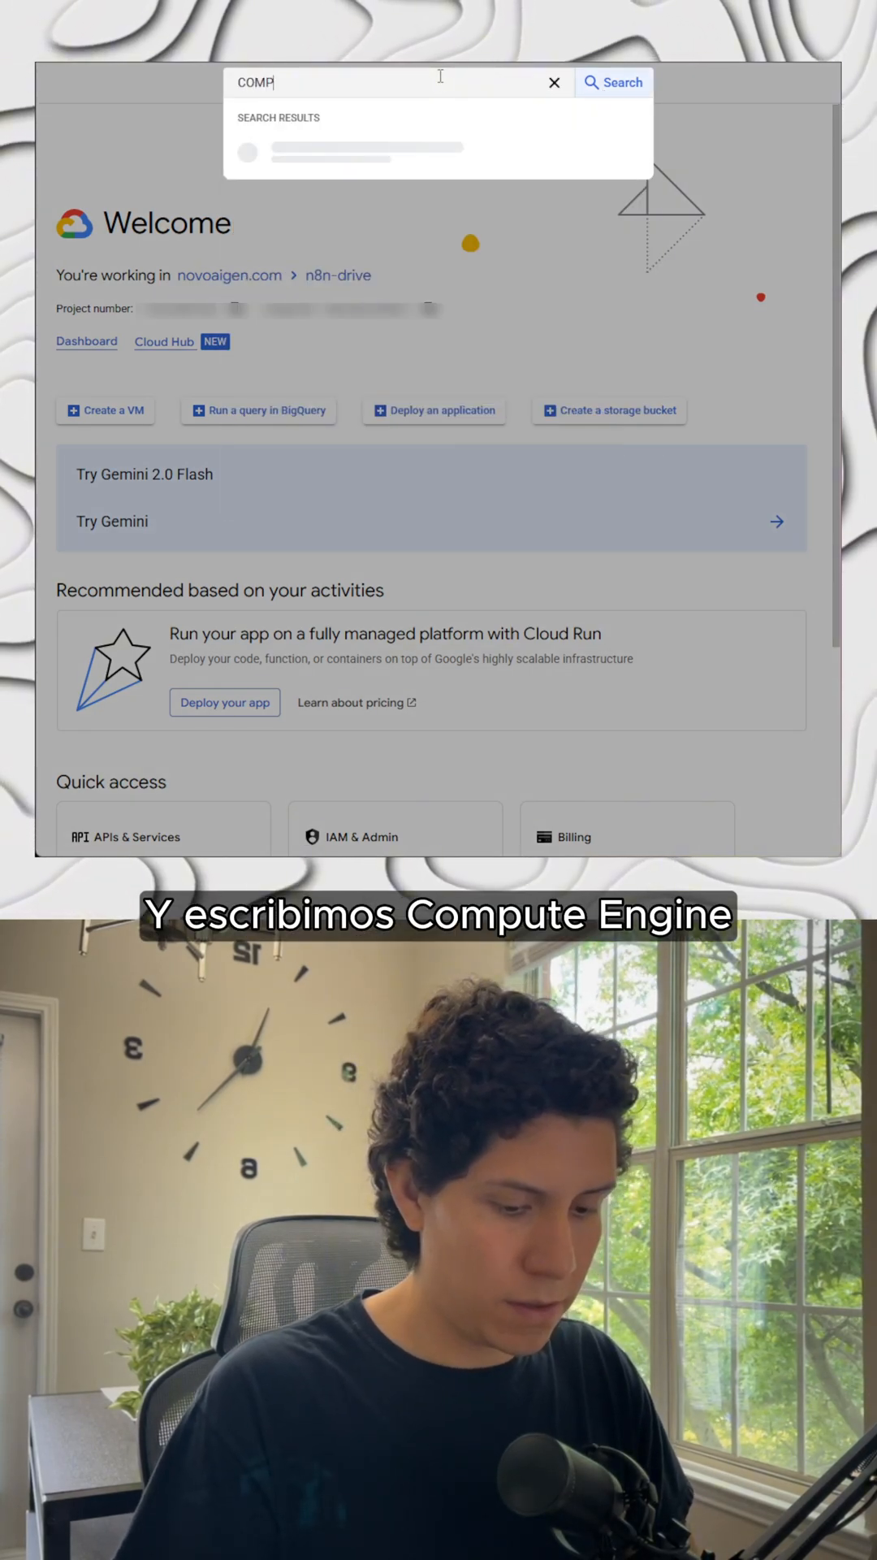
{"action": "type", "text": "UTEengine"}
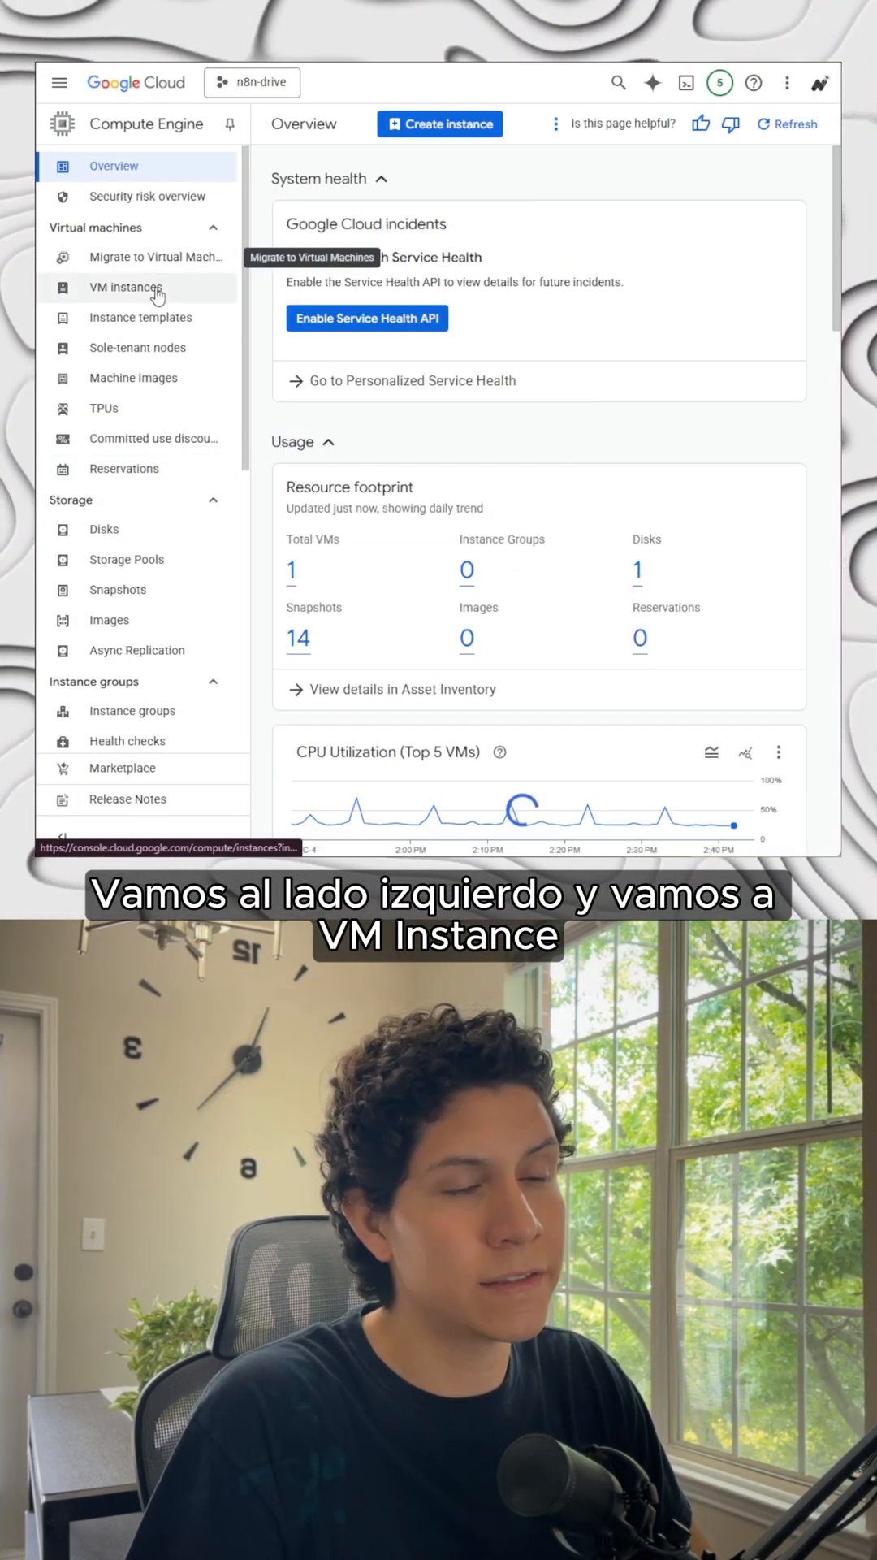
- From the VM instances list, begin a new instance to show its machine configuration form
{"action": "left_click", "coordinate": [125, 288]}
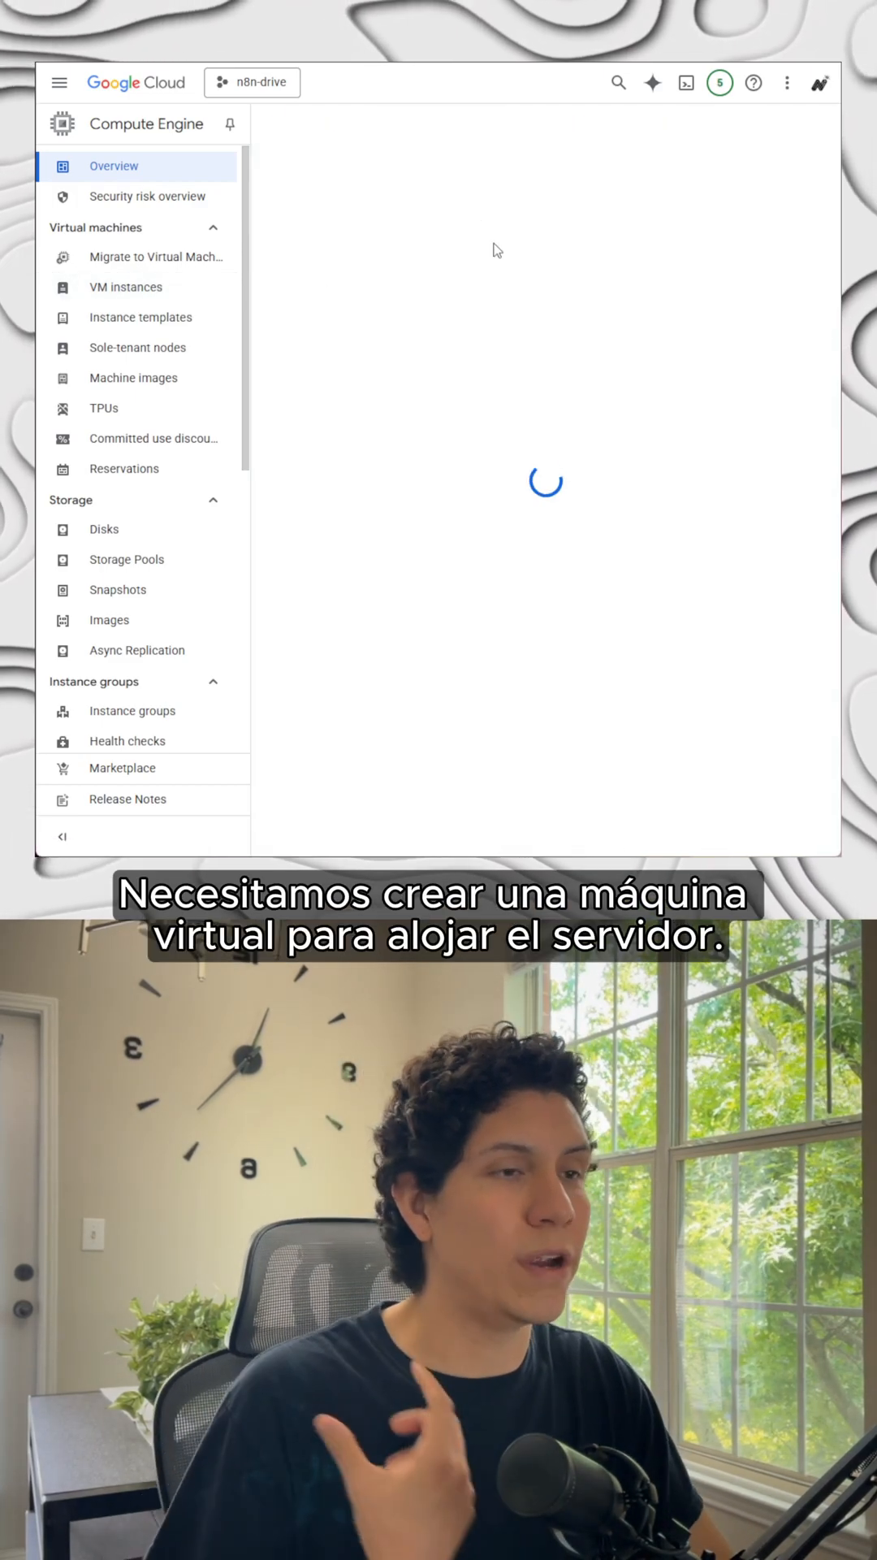
{"action": "left_click", "coordinate": [126, 286]}
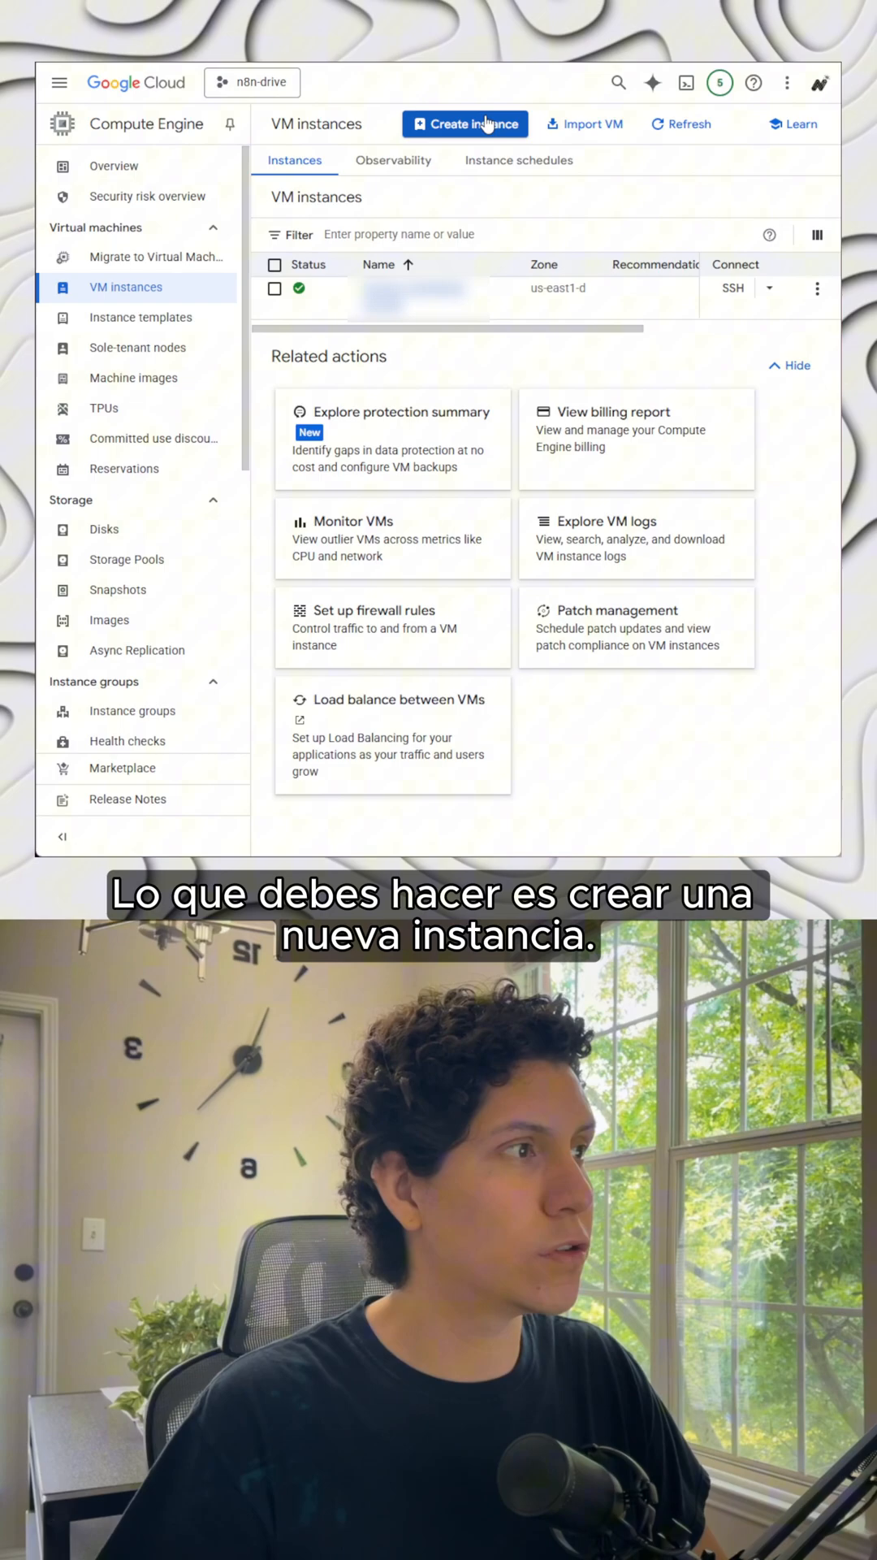
{"action": "left_click", "coordinate": [464, 123]}
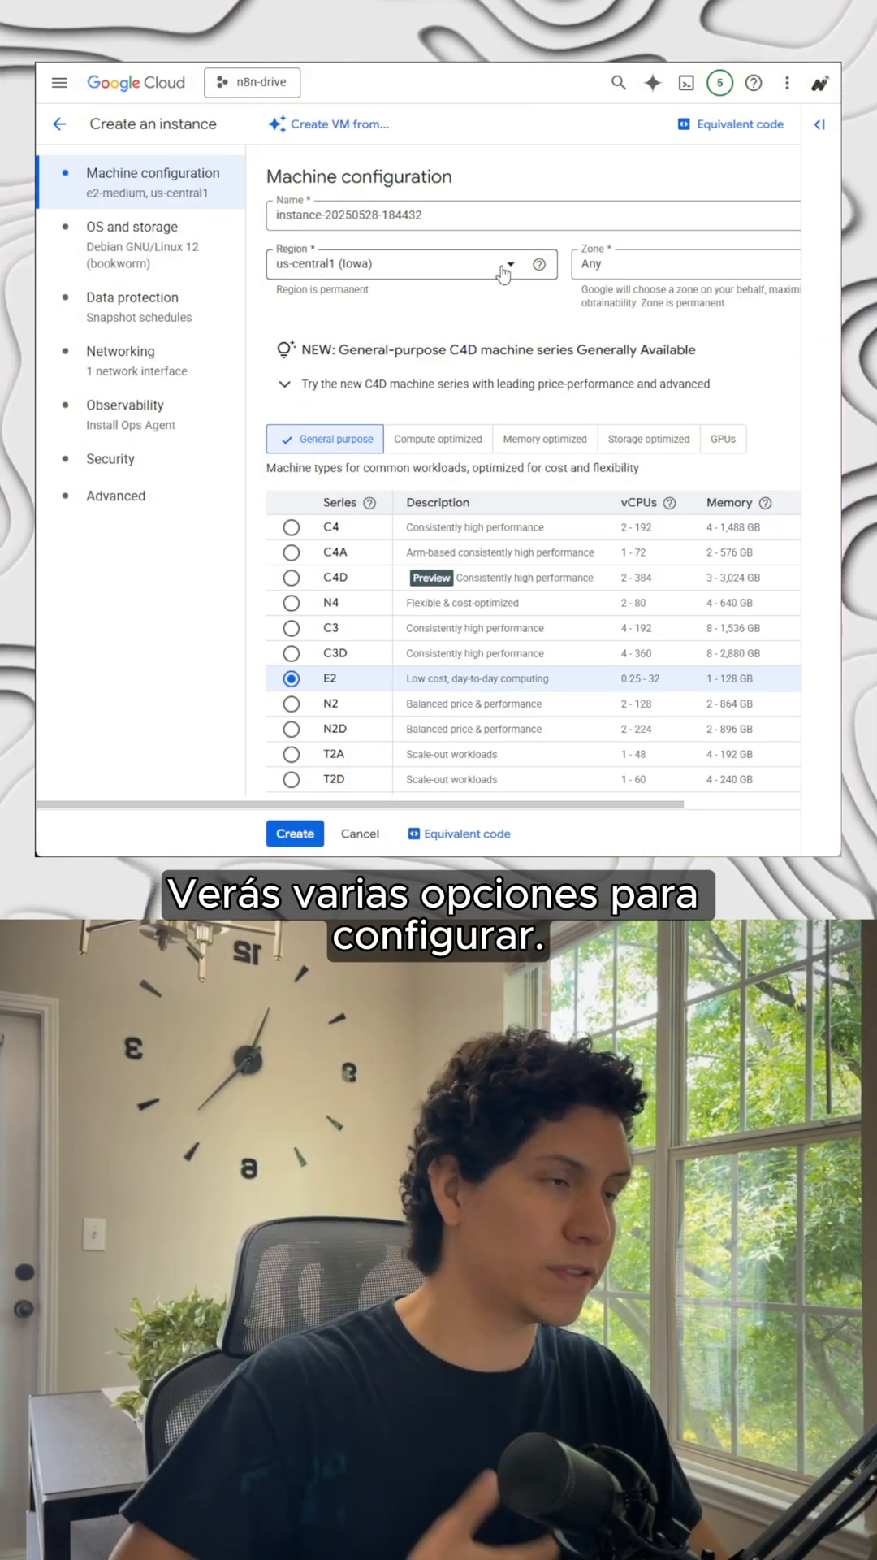
- Switch to the Free Tier documentation showing Compute Engine's e2-micro and 30 GB standard disk allowance
{"action": "left_click", "coordinate": [510, 265]}
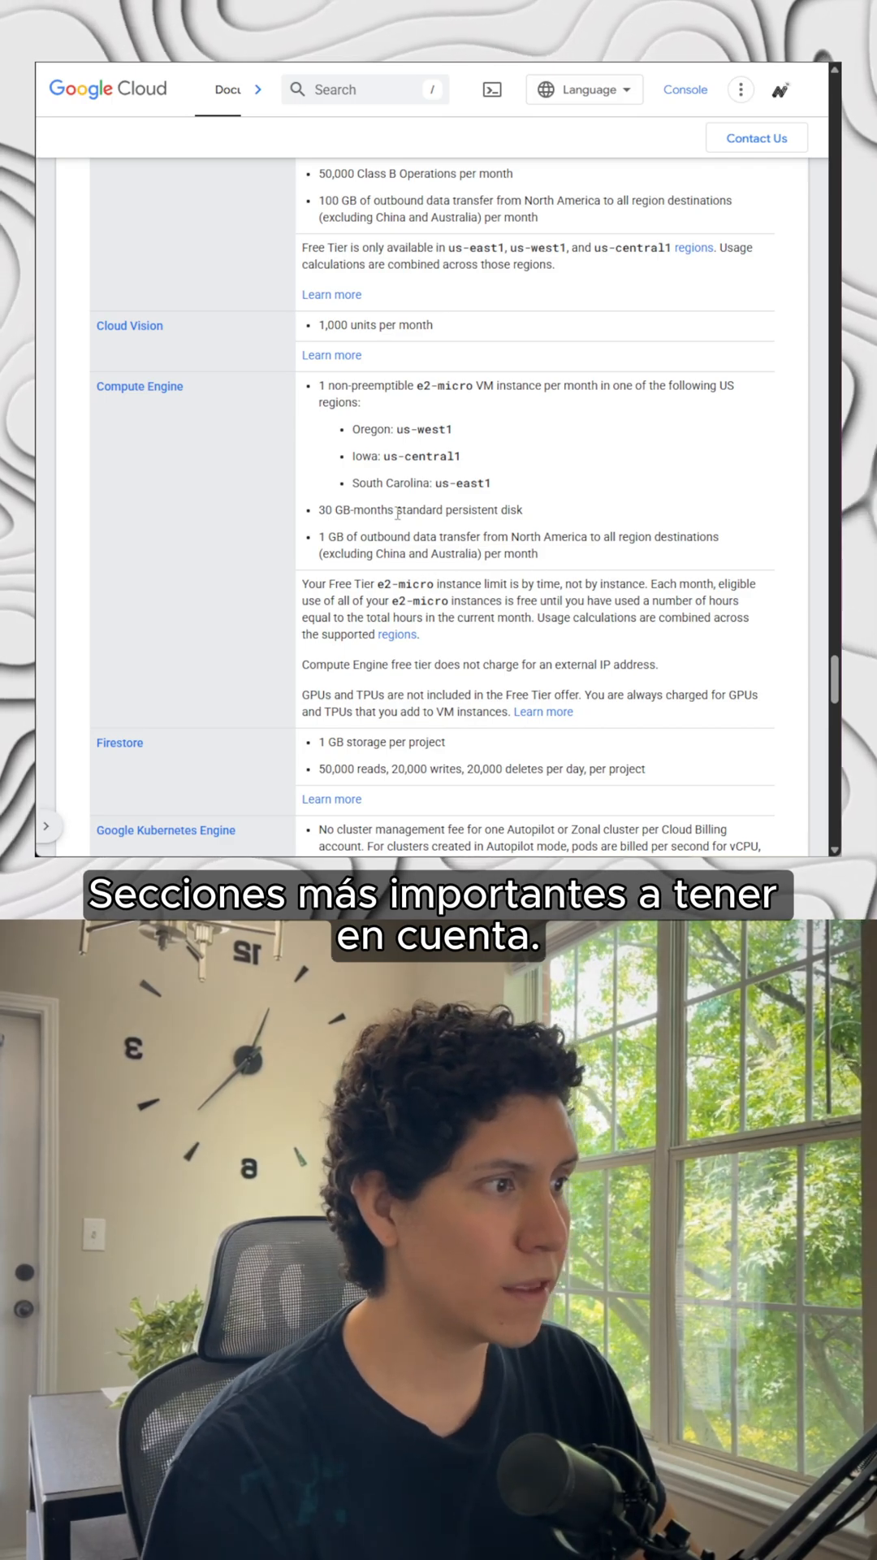
{"action": "double_click", "coordinate": [509, 509]}
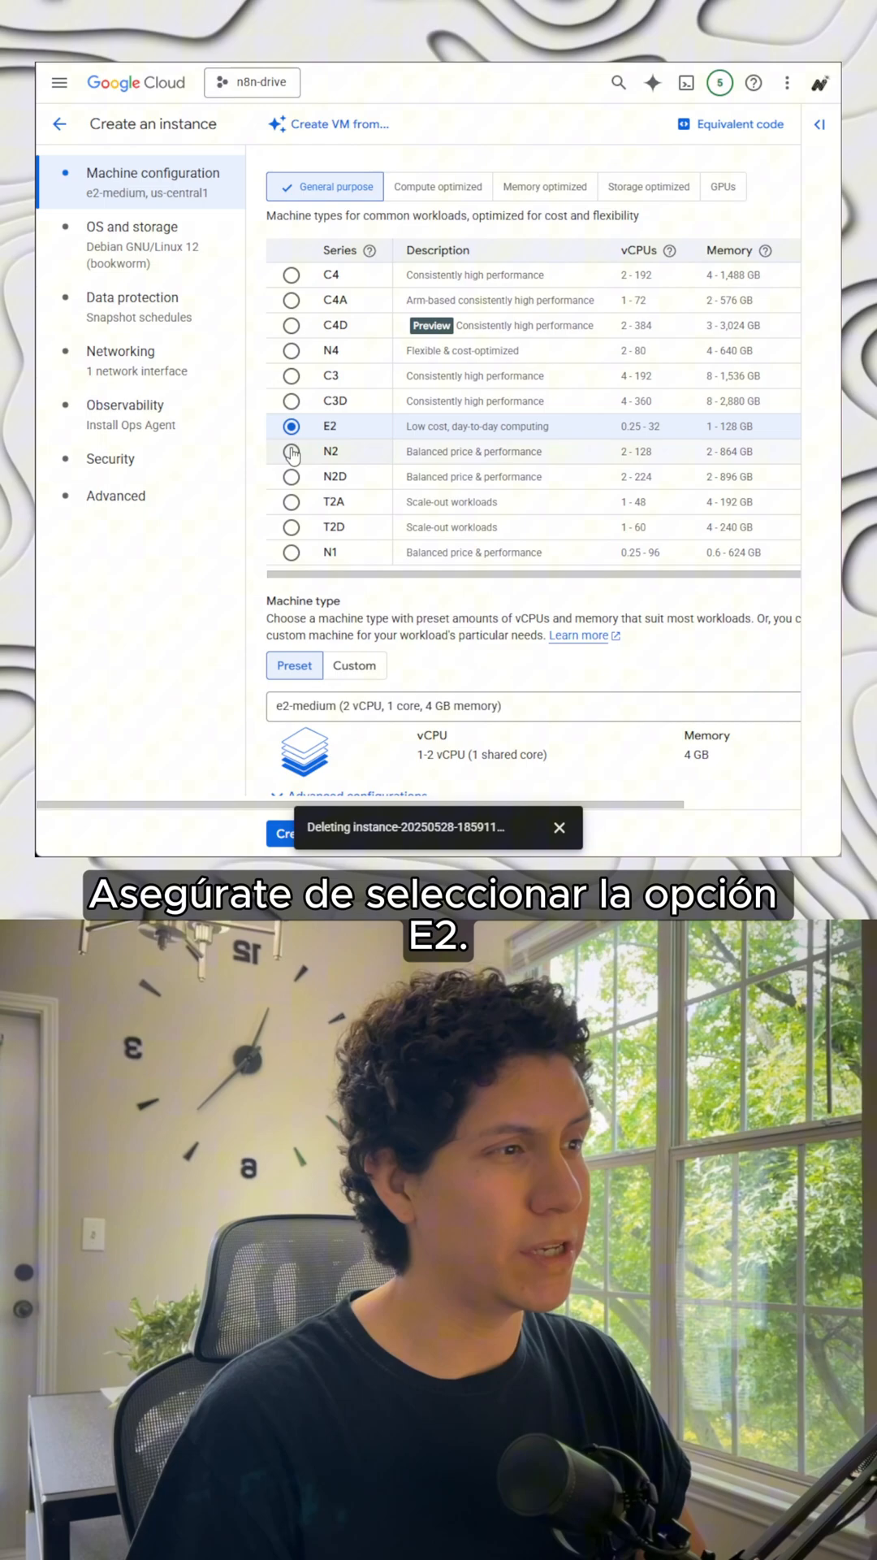
- Open the Boot disk panel under OS and storage, showing Debian 12 on 10 GB balanced disk
{"action": "scroll", "scroll_direction": "down", "scroll_amount": 3}
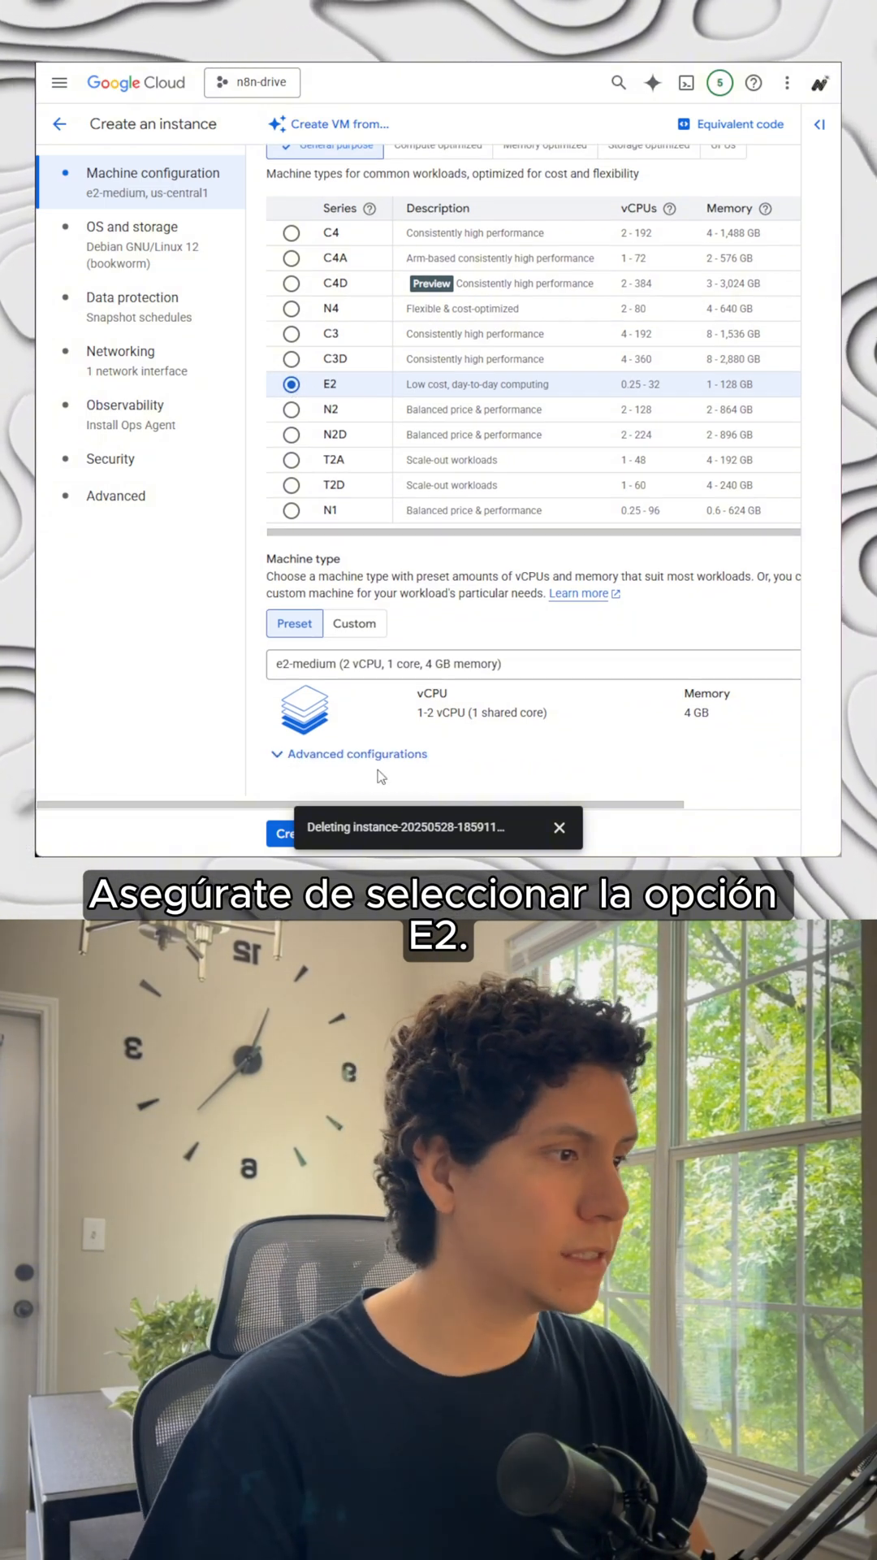
{"action": "left_click", "coordinate": [535, 663]}
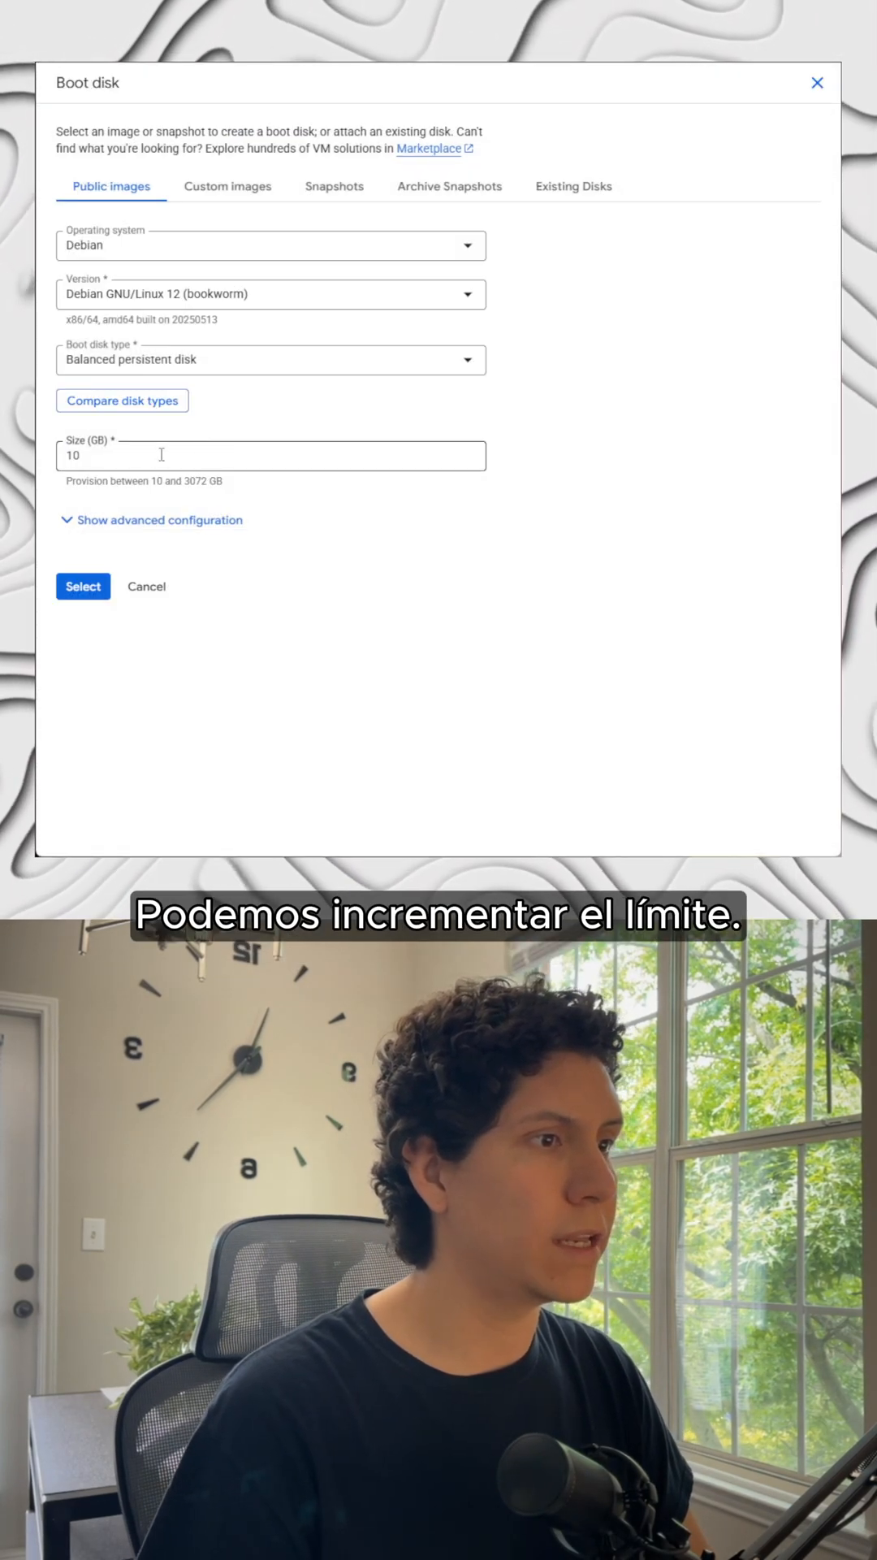
- Set the boot disk to 30 GB standard persistent disk and confirm the selection
{"action": "type", "text": "30"}
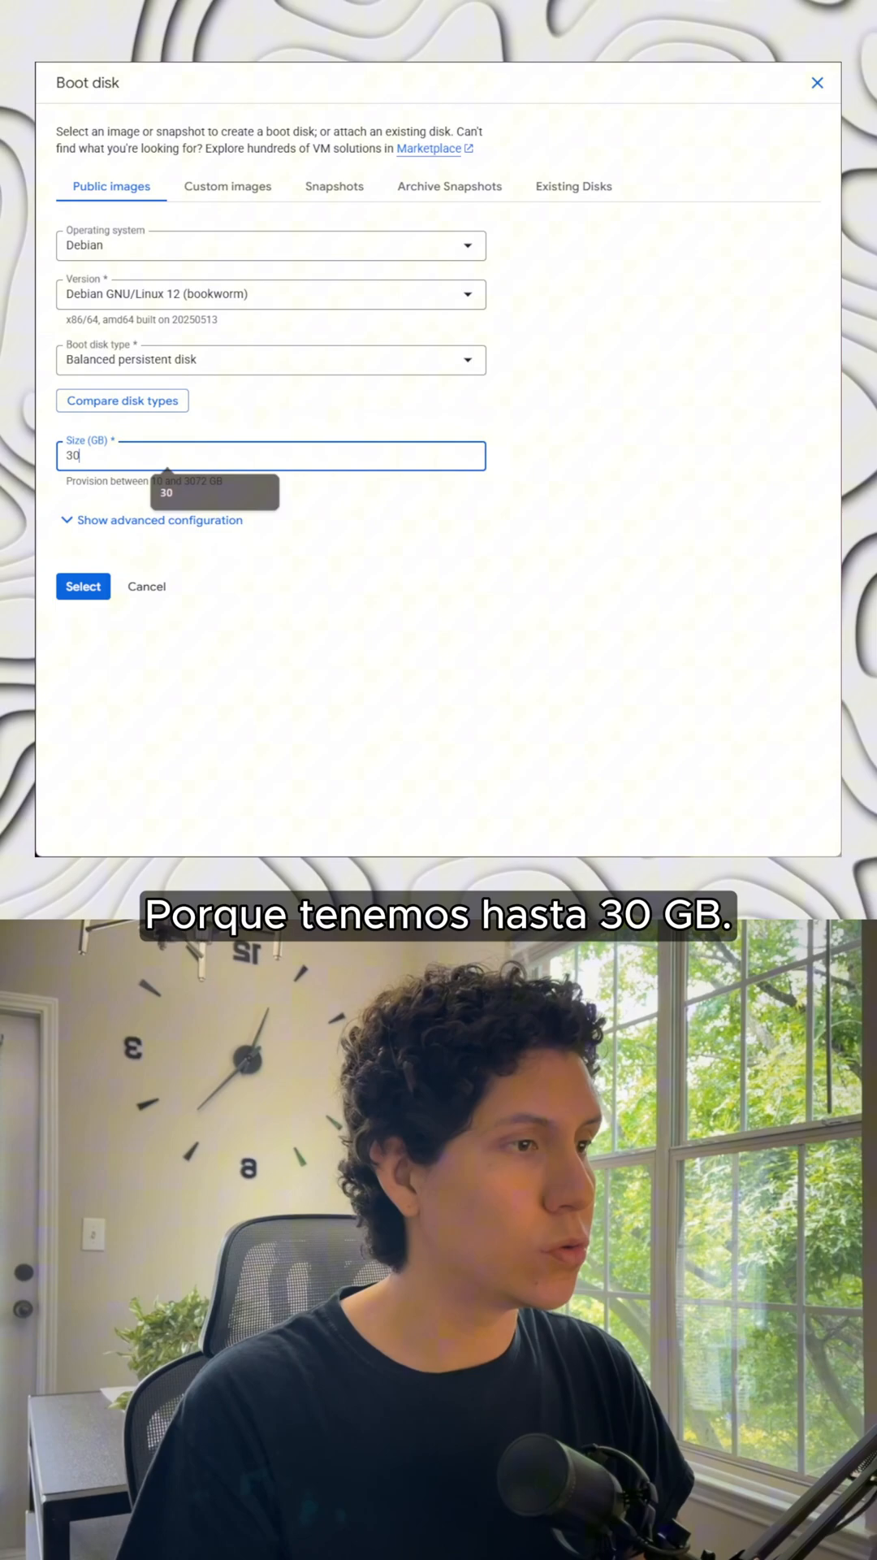
{"action": "left_click", "coordinate": [270, 360]}
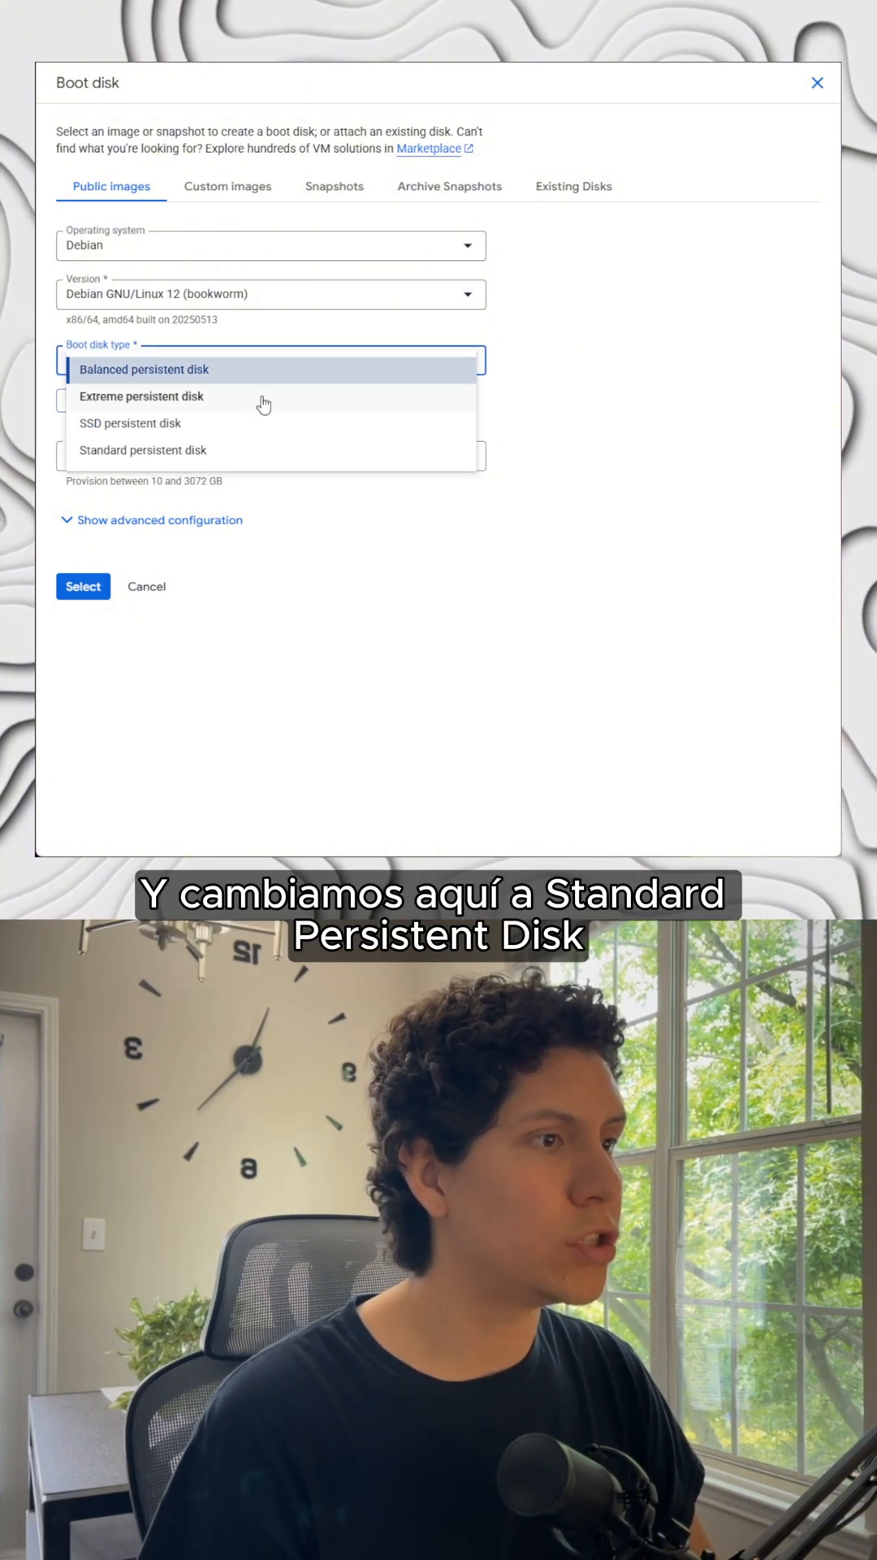
{"action": "left_click", "coordinate": [143, 449]}
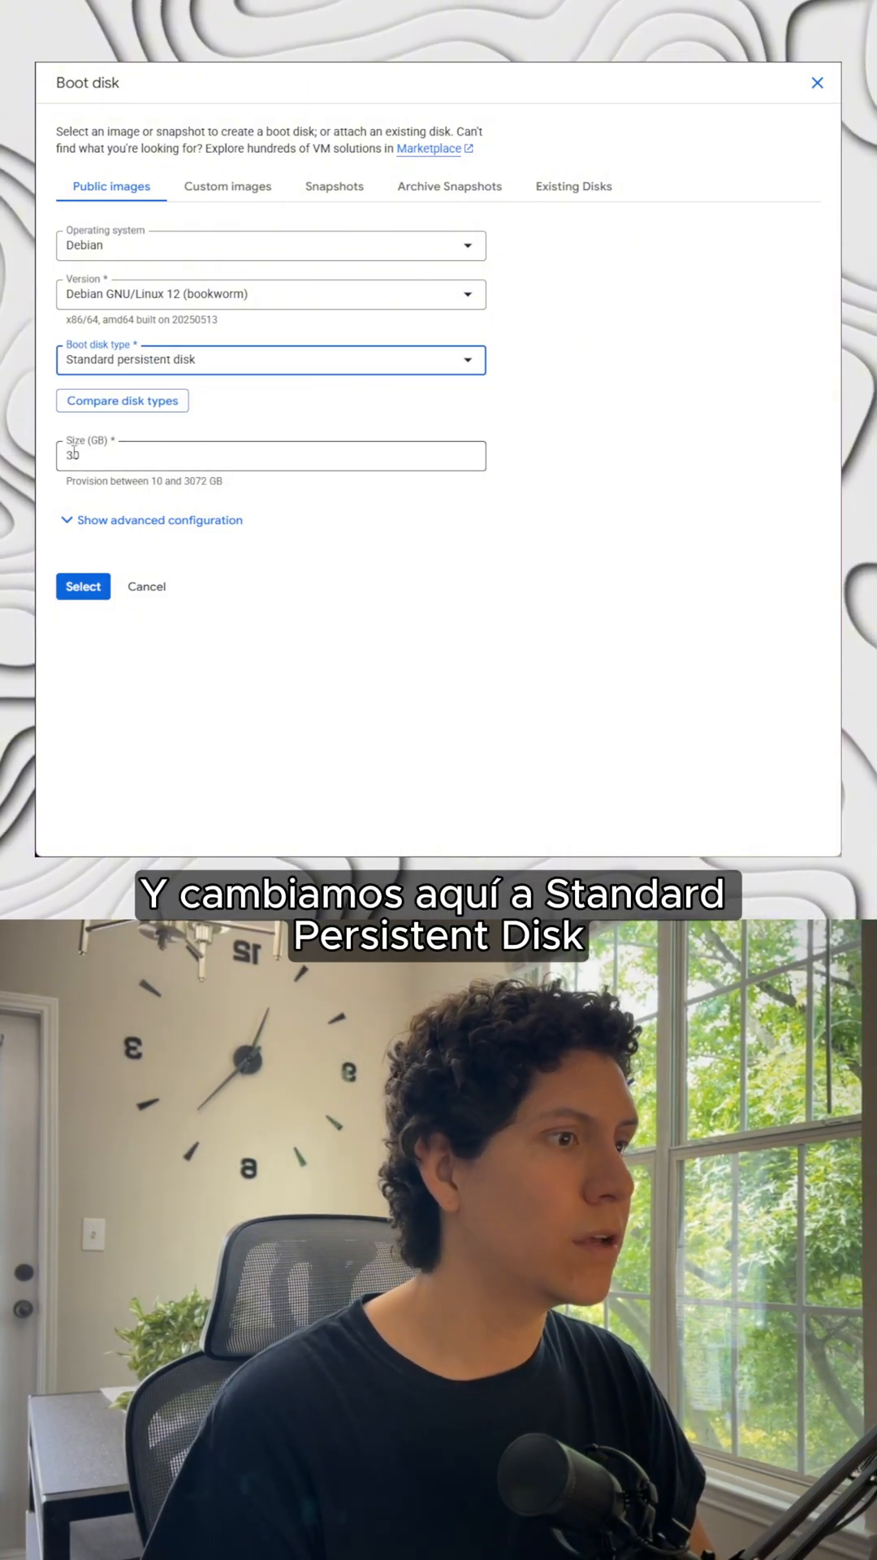
{"action": "left_click", "coordinate": [83, 585]}
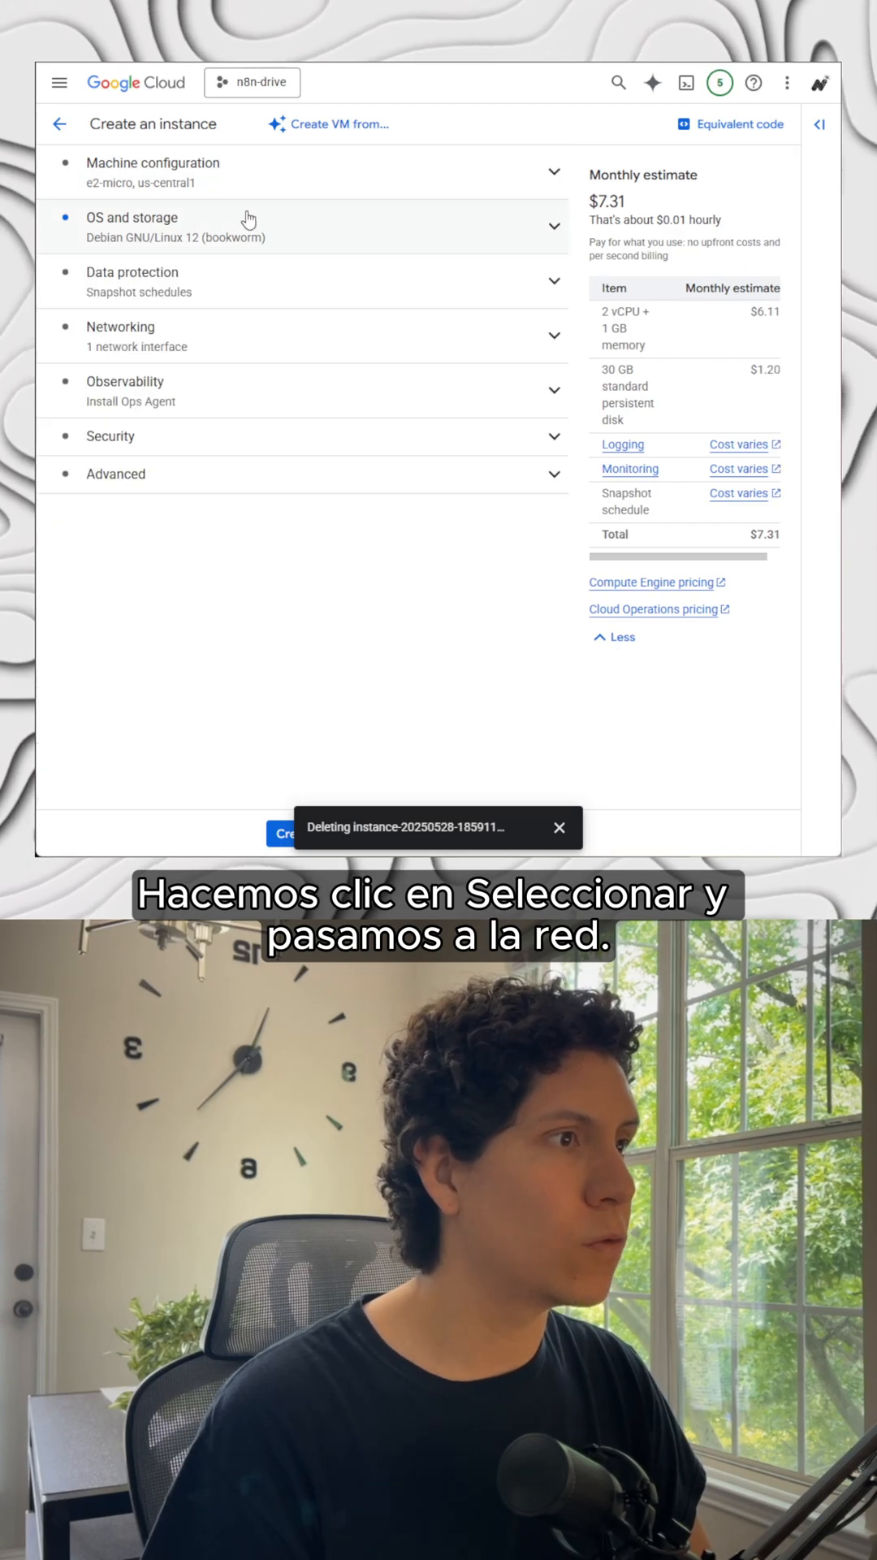
- Allow HTTPS and load balancer health check traffic under Networking, then create the VM
{"action": "left_click", "coordinate": [120, 335]}
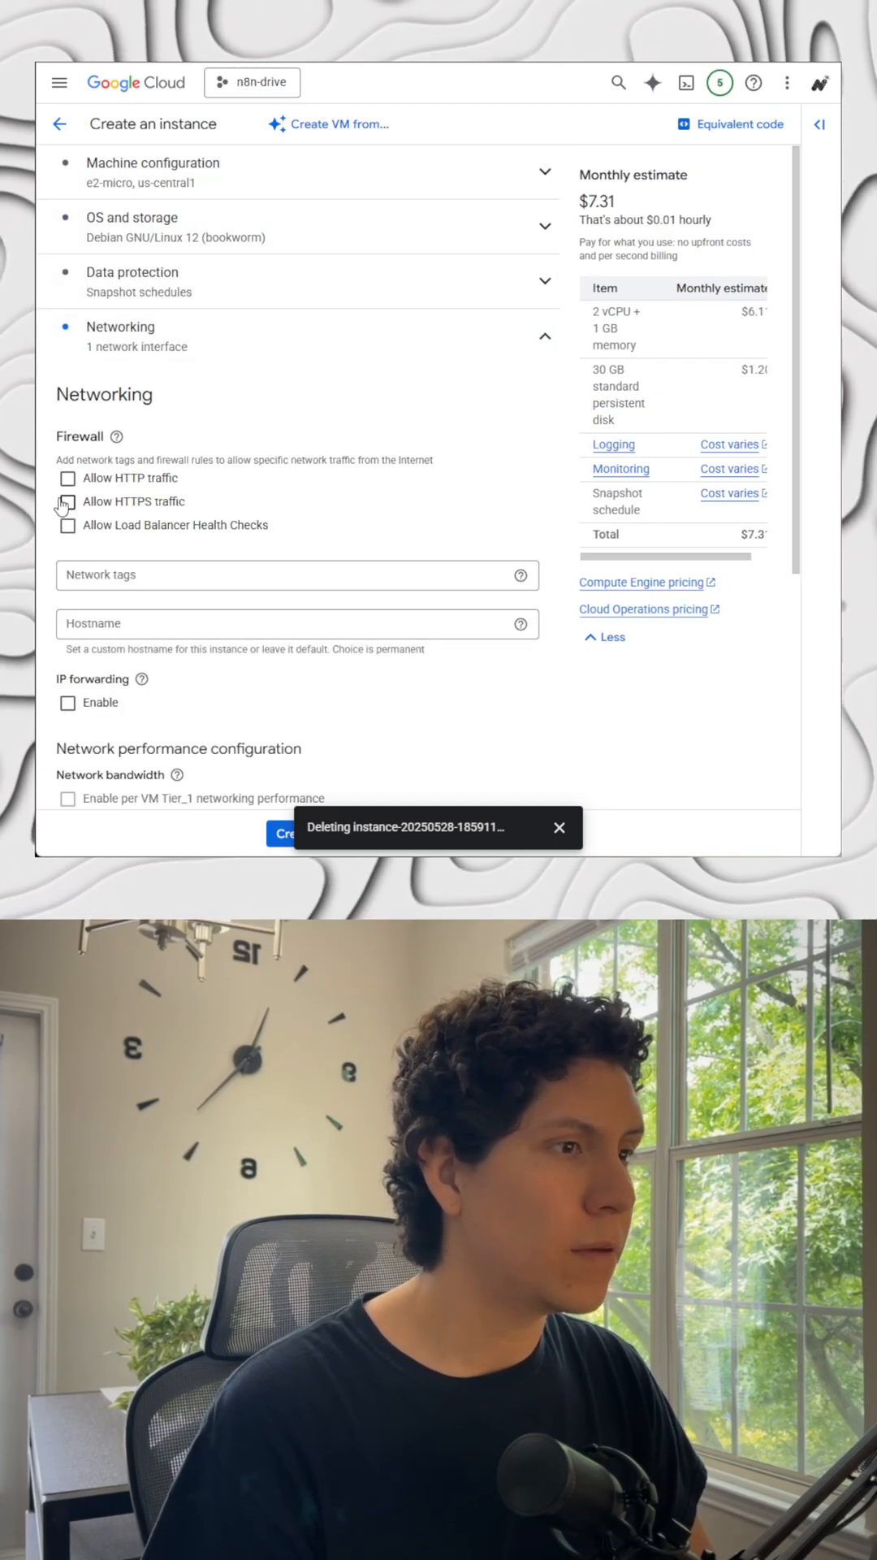
{"action": "left_click", "coordinate": [68, 502]}
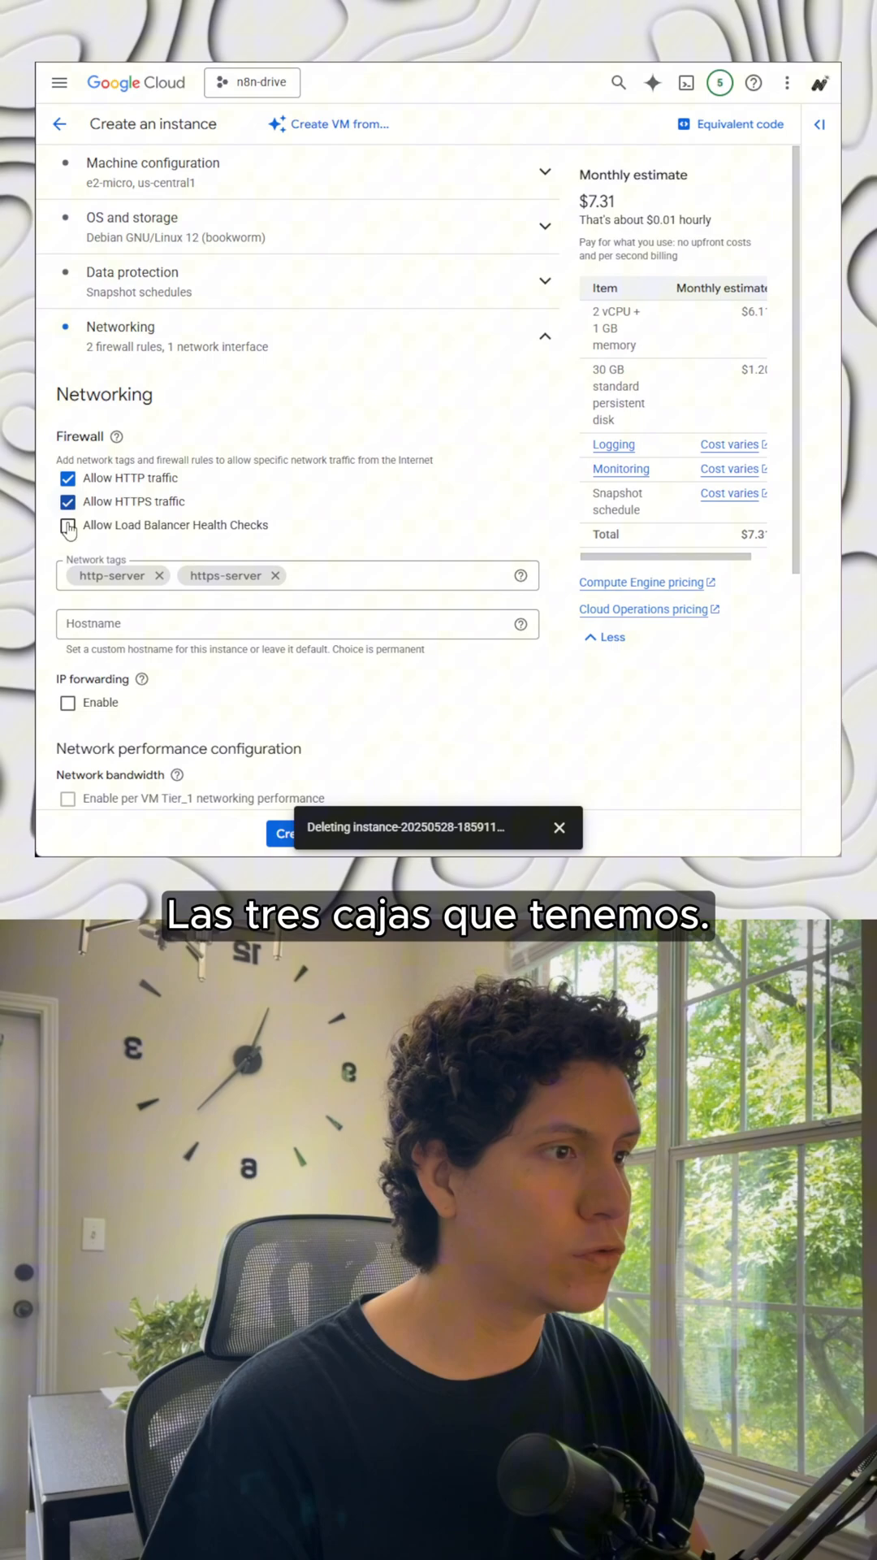
{"action": "left_click", "coordinate": [67, 526]}
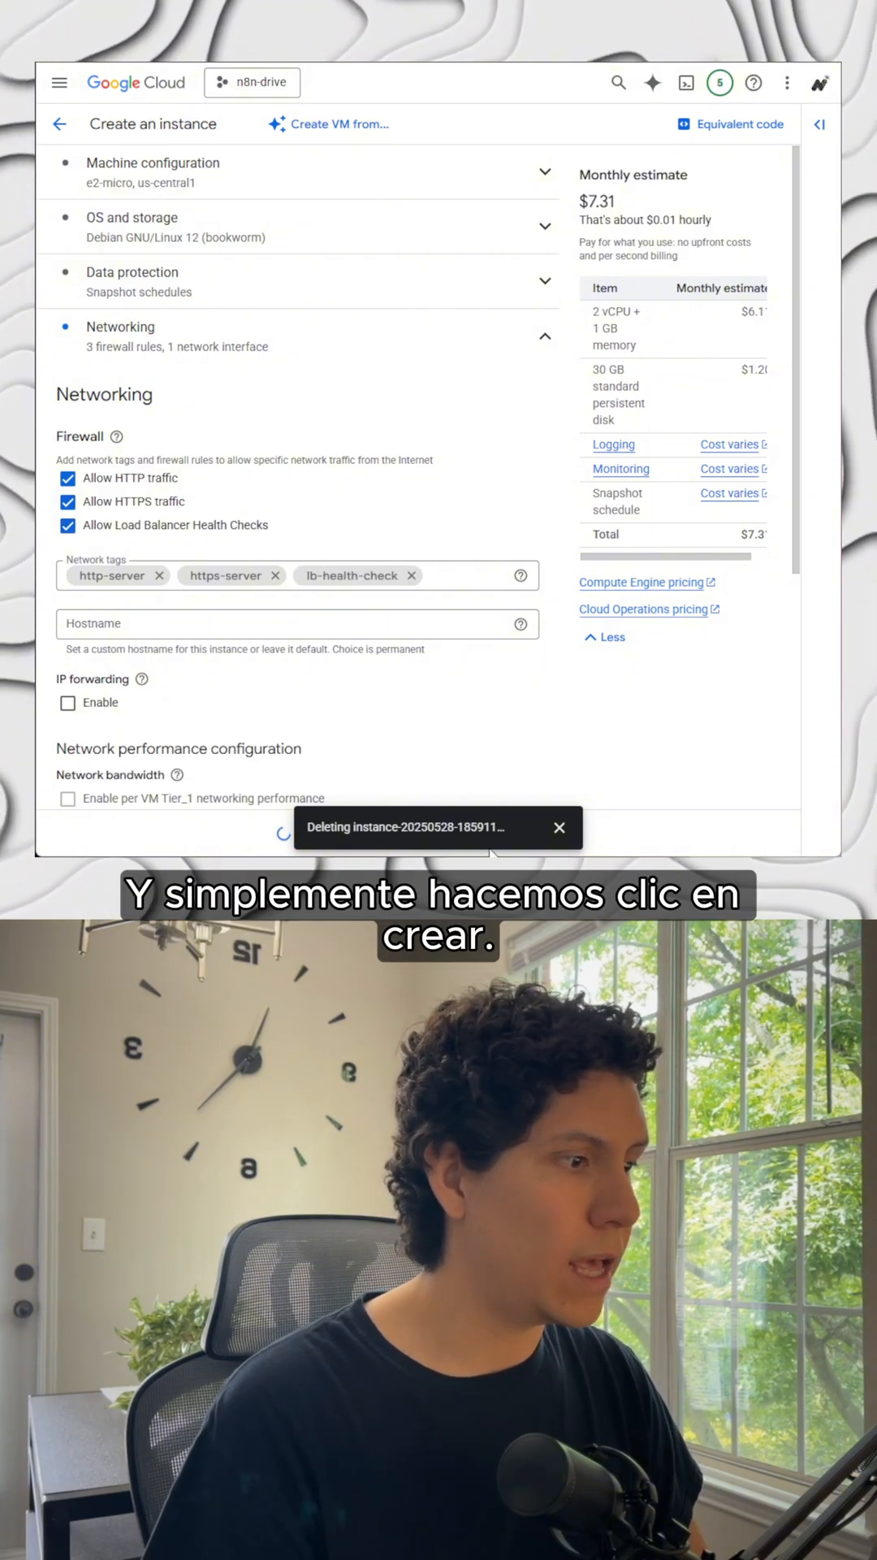
{"action": "left_click", "coordinate": [279, 828]}
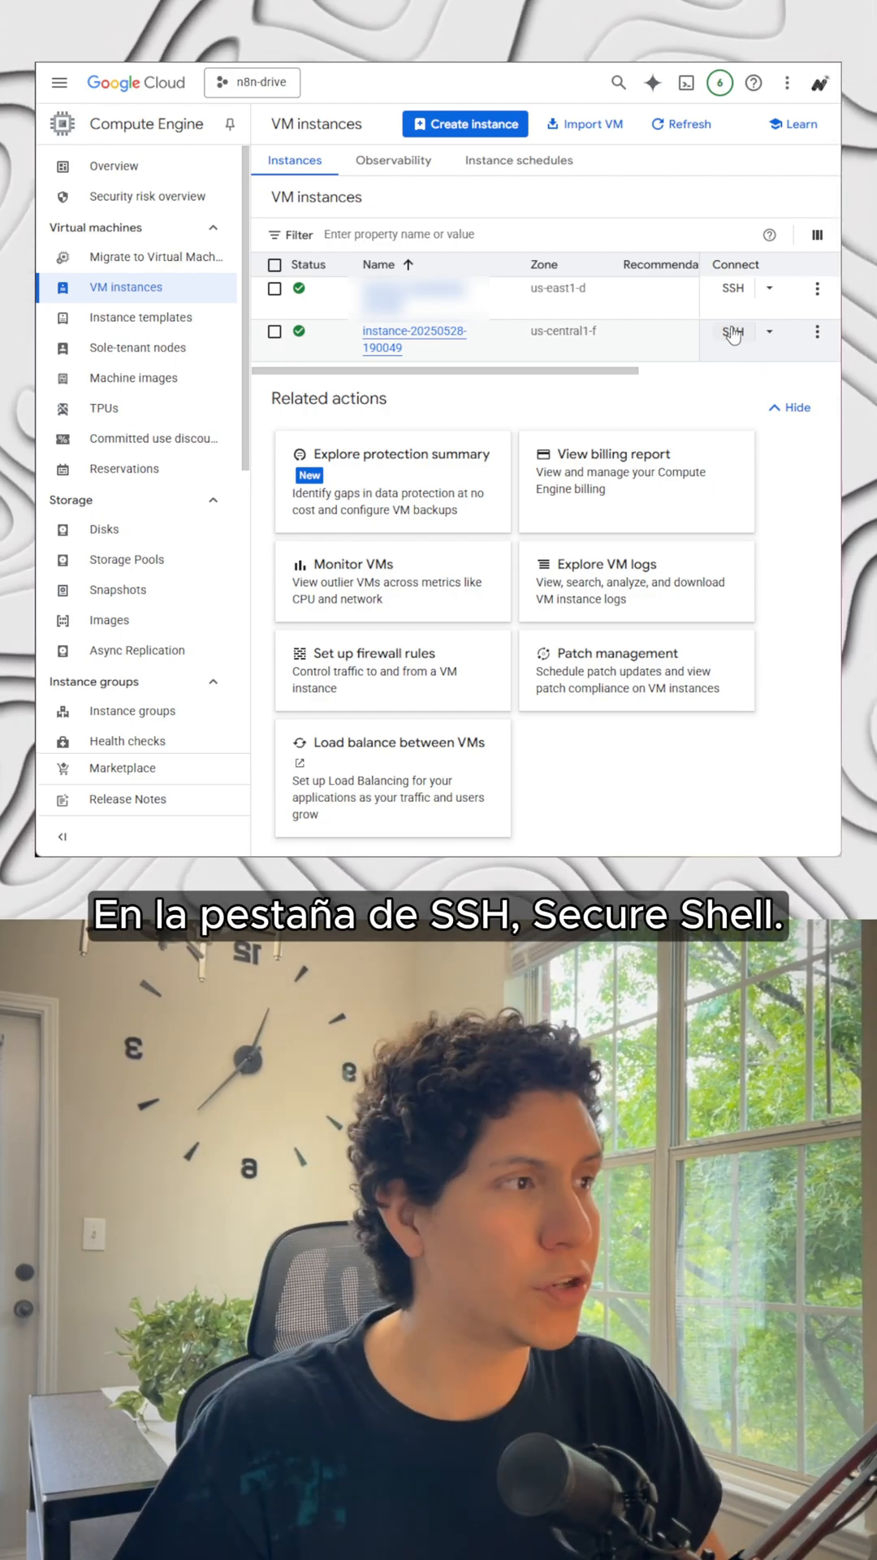
- Connect over SSH to the new us-central1-f instance from the instances list
{"action": "left_click", "coordinate": [731, 332]}
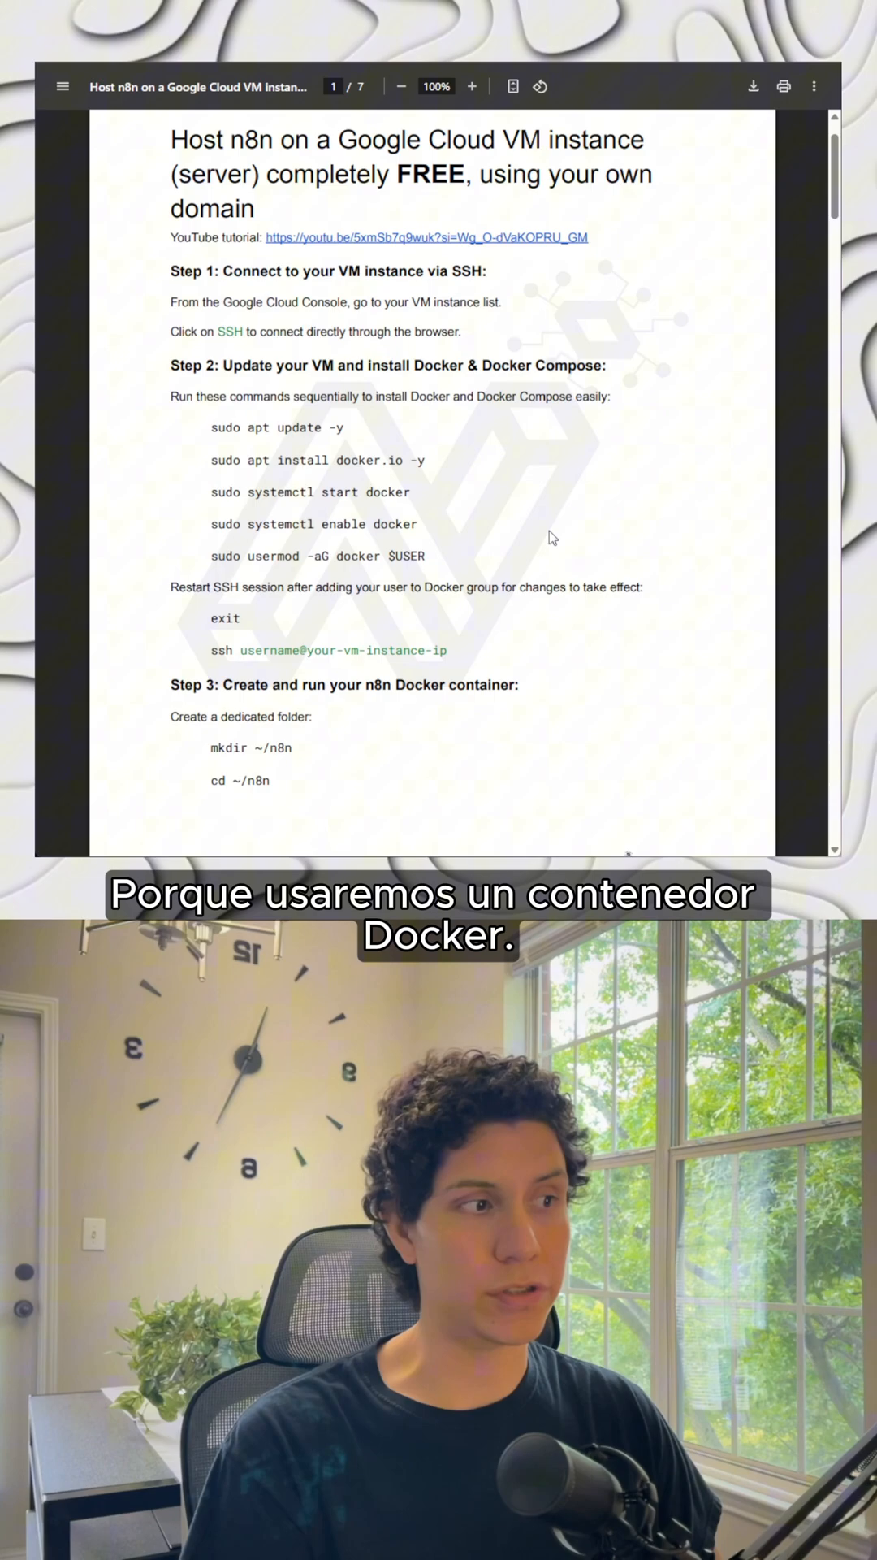
- Scroll through the n8n hosting PDF from Step 1 through Step 4's Docker commands
{"action": "scroll", "scroll_direction": "down", "scroll_amount": 3}
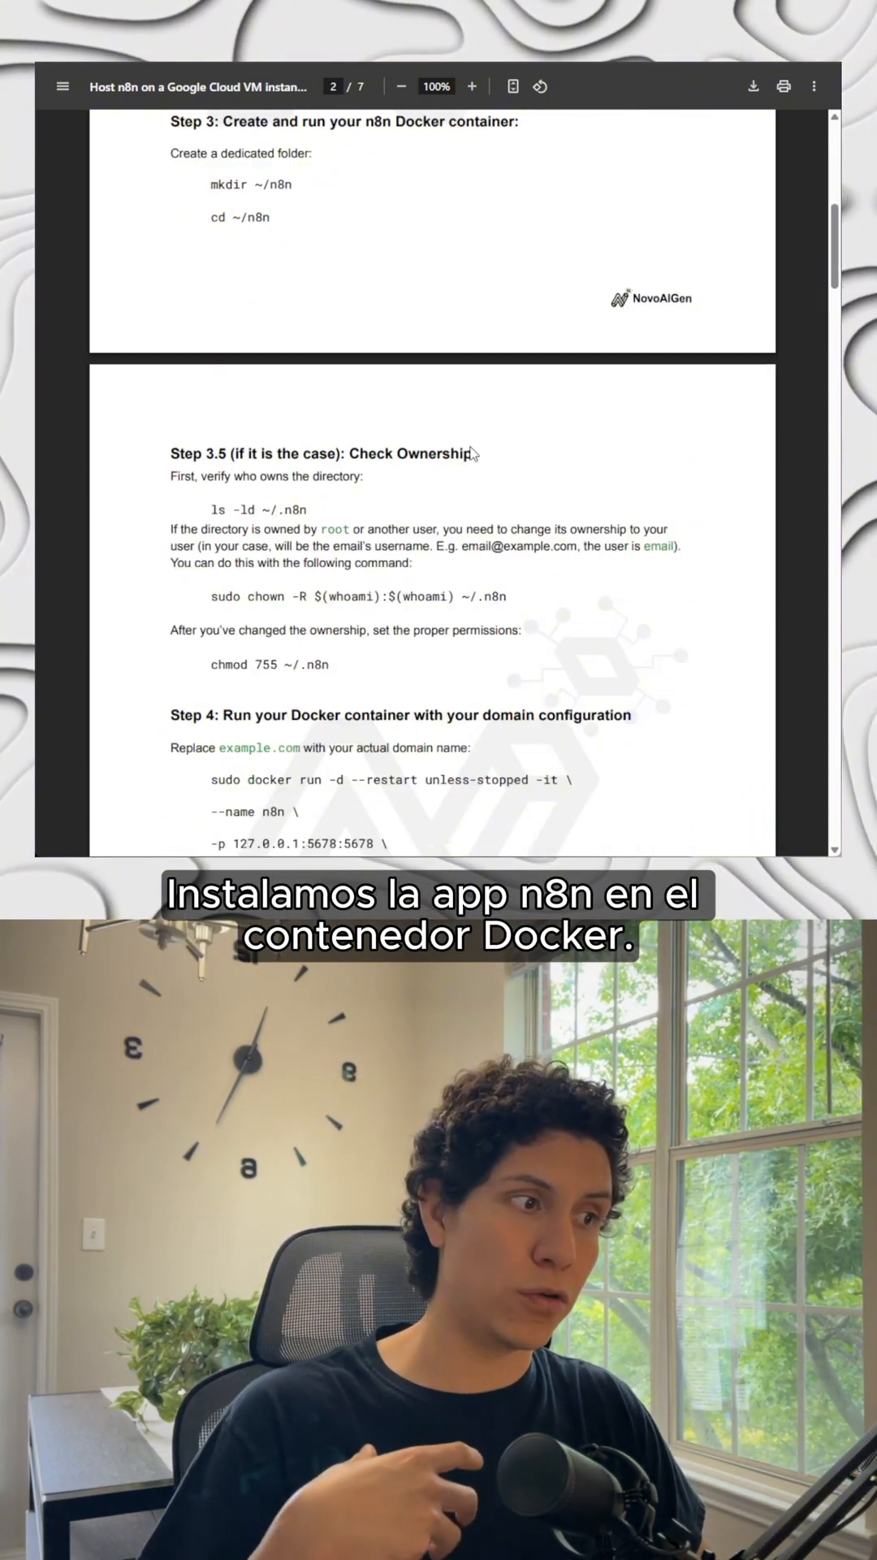
{"action": "scroll", "scroll_direction": "down", "scroll_amount": 3}
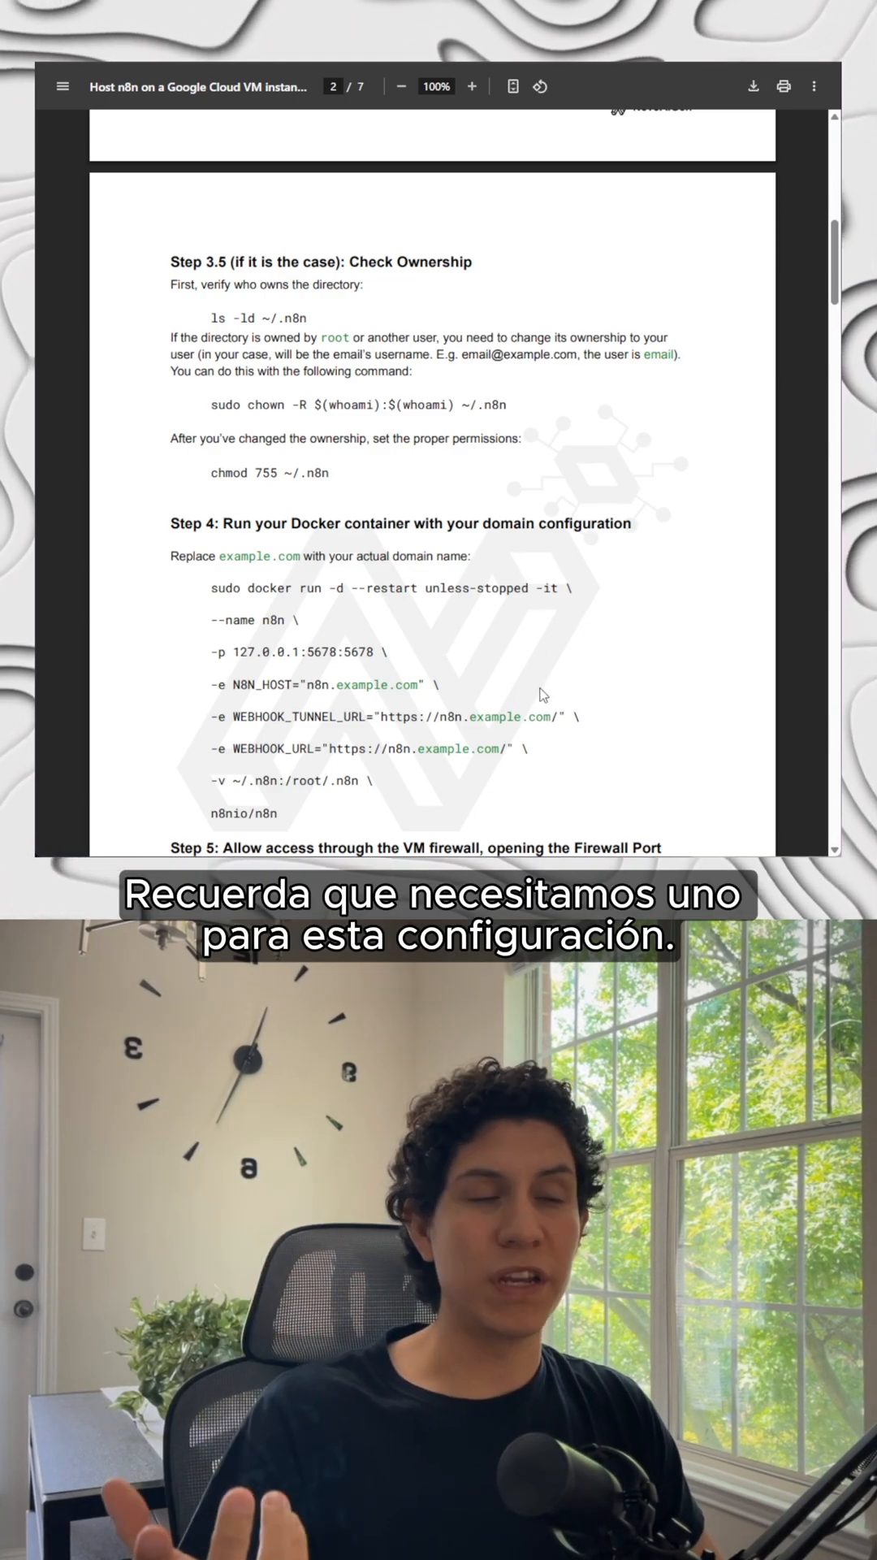
{"action": "scroll", "scroll_direction": "down", "scroll_amount": 3}
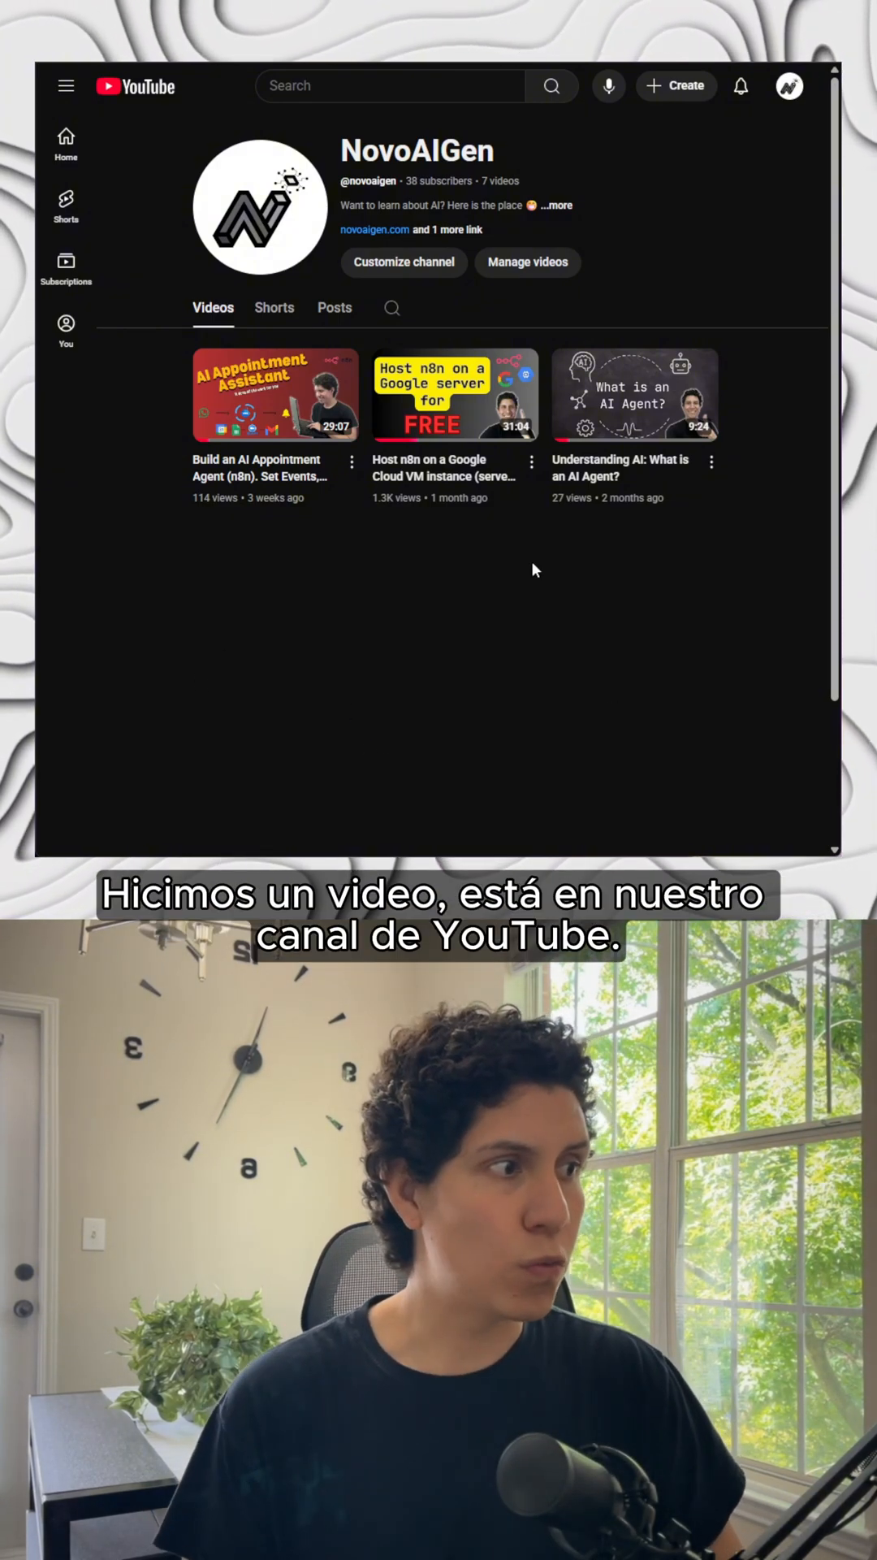
{"action": "mouse_move", "coordinate": [455, 395]}
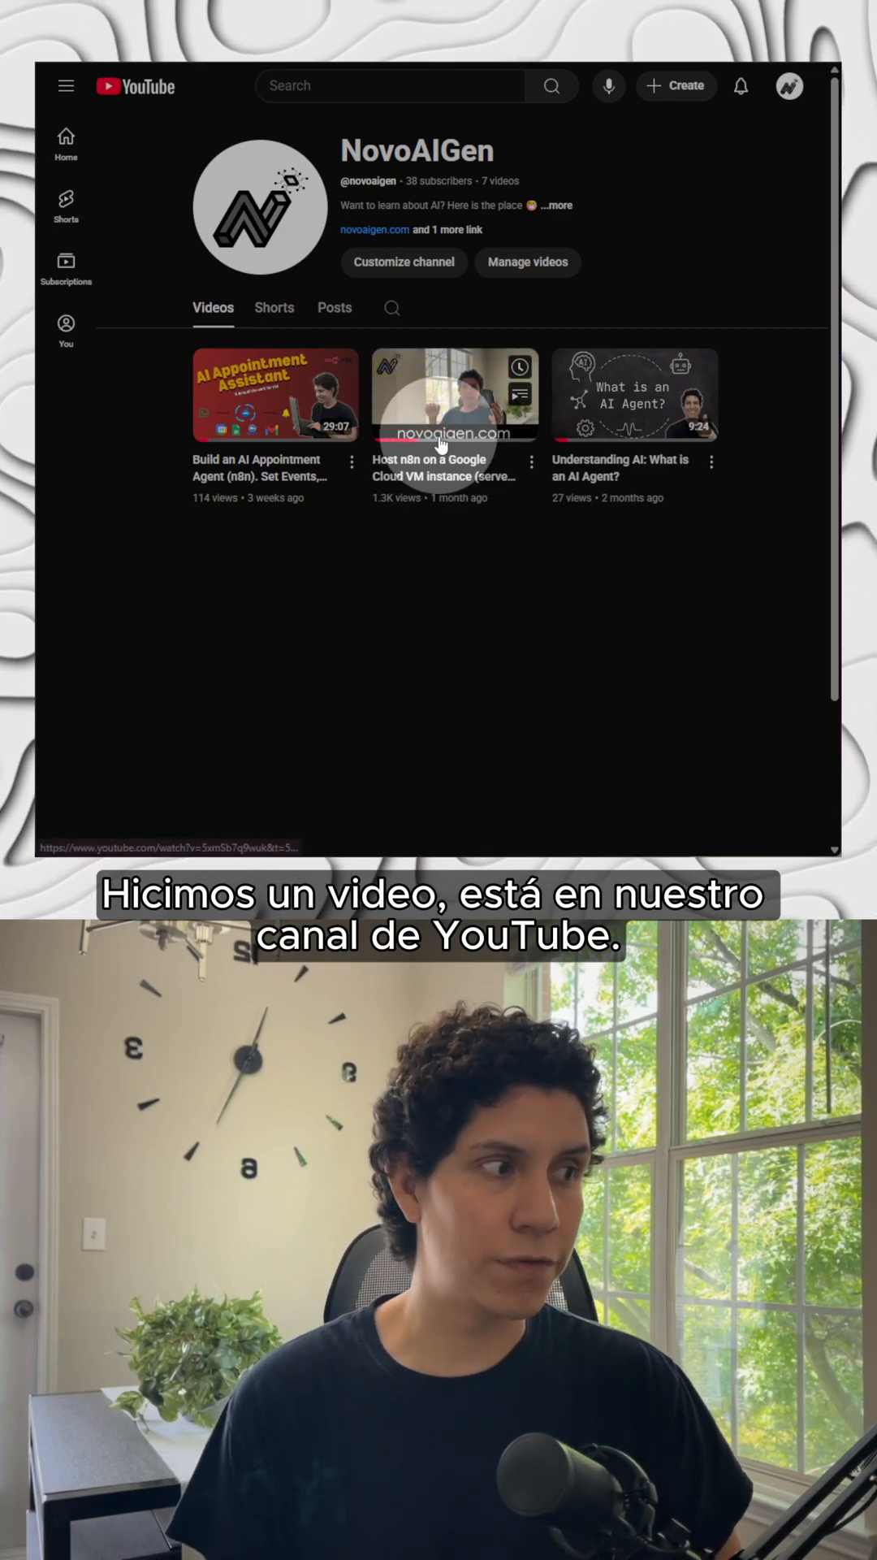